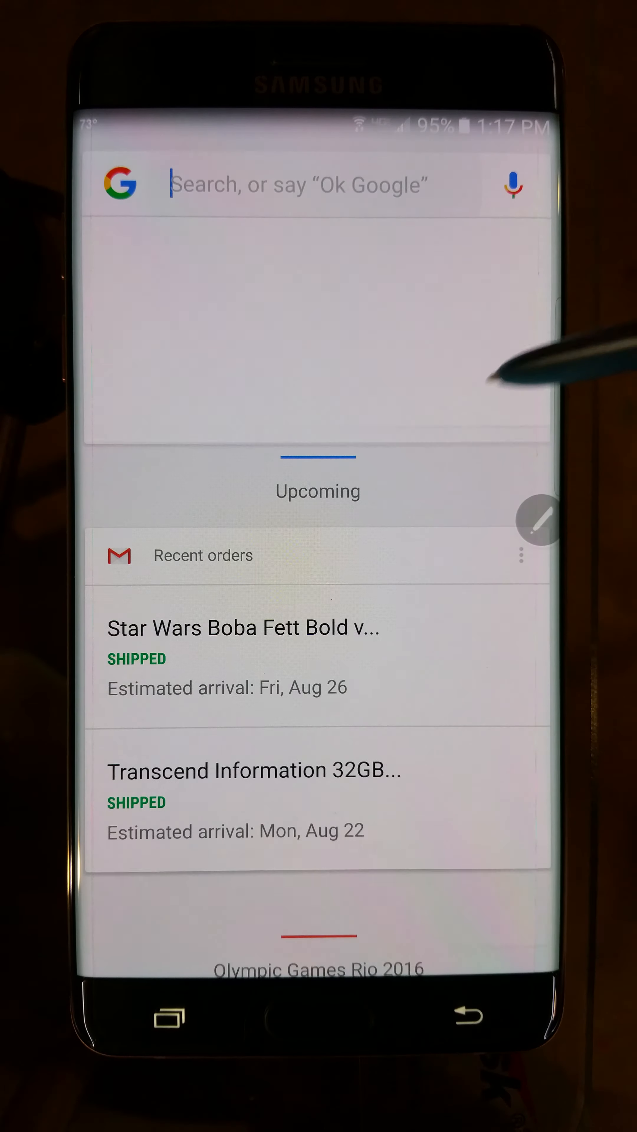
Search Google for 'star trek sounds' and reach the TrekCore computer beeps and sounds listing.
type("star trek sounds")
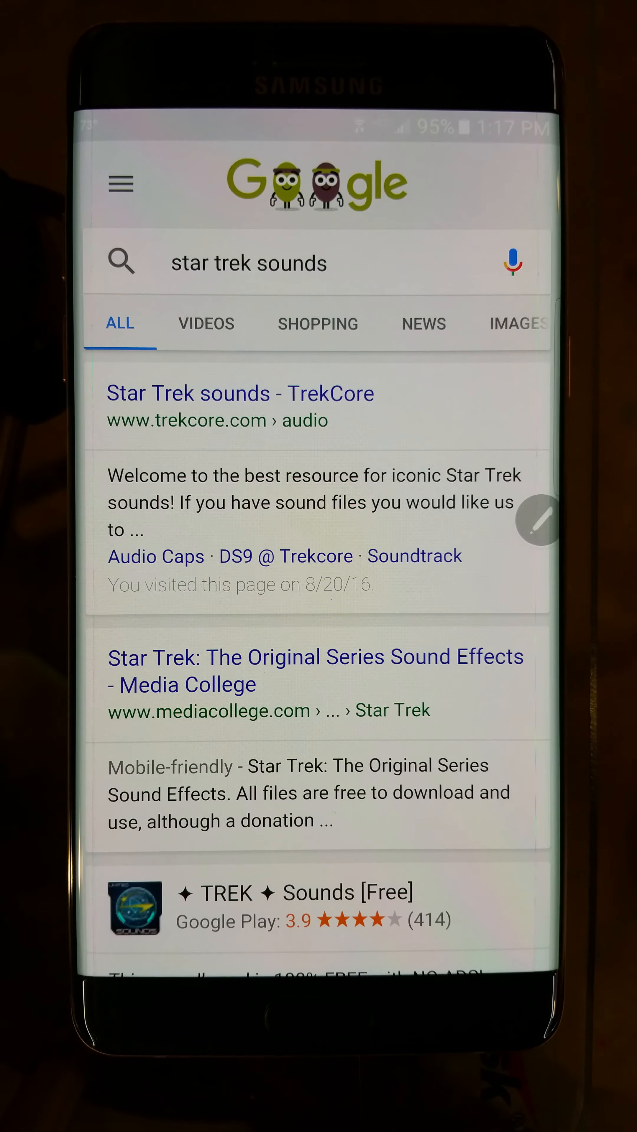
scroll("down", 3)
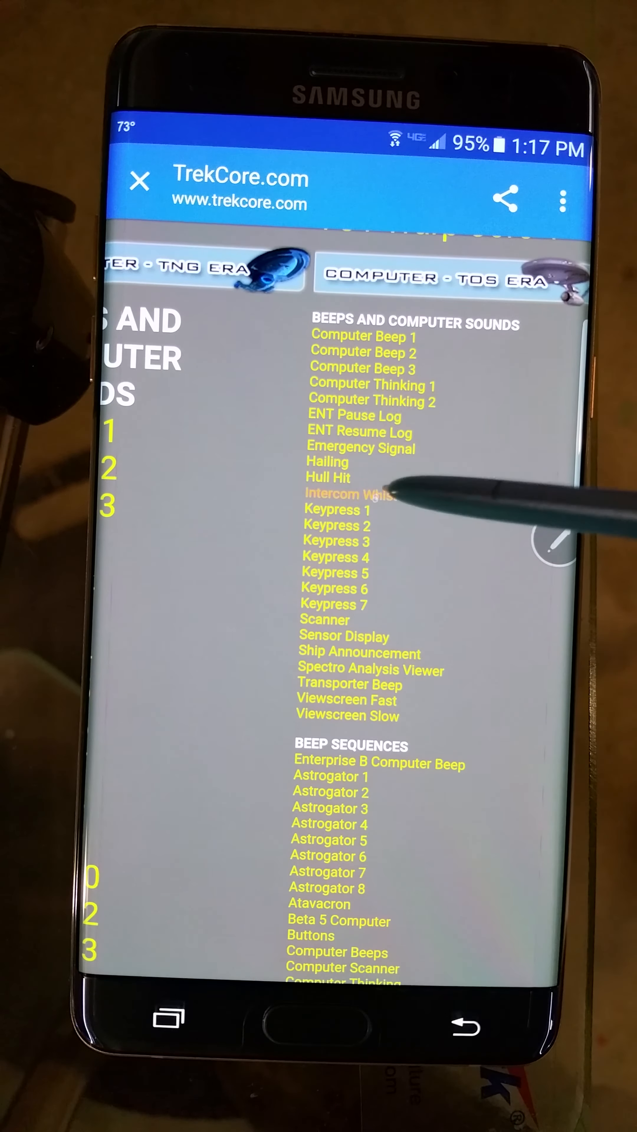
Bring up the link options menu for the Intercom Whistle sound.
left_click(350, 494)
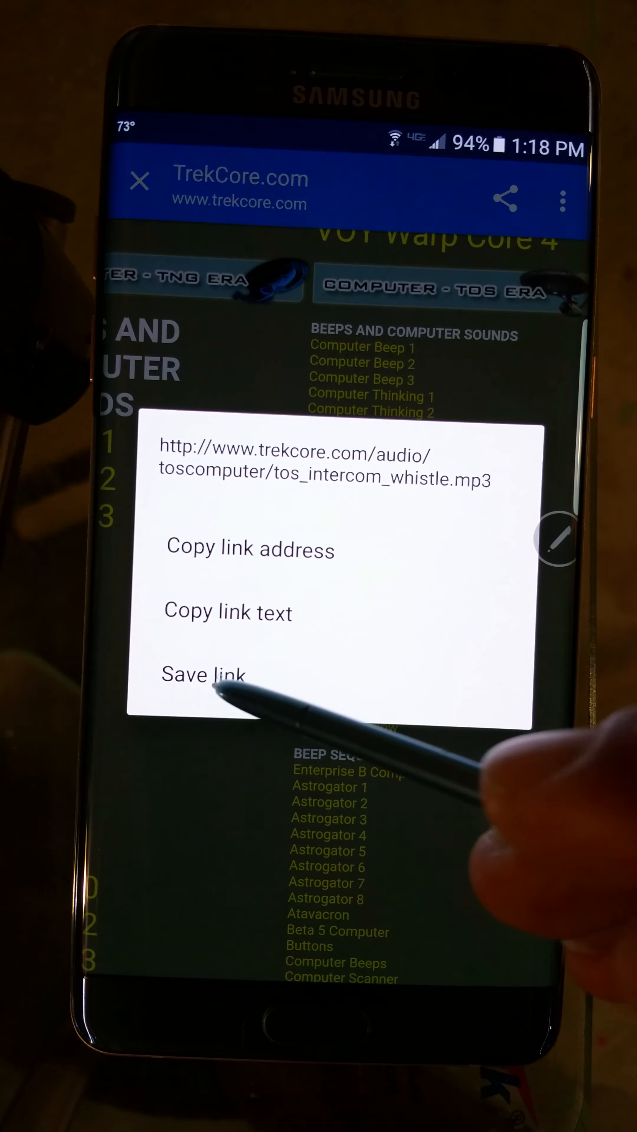
Save the linked tos_intercom_whistle.mp3 so it downloads to the phone.
left_click(203, 675)
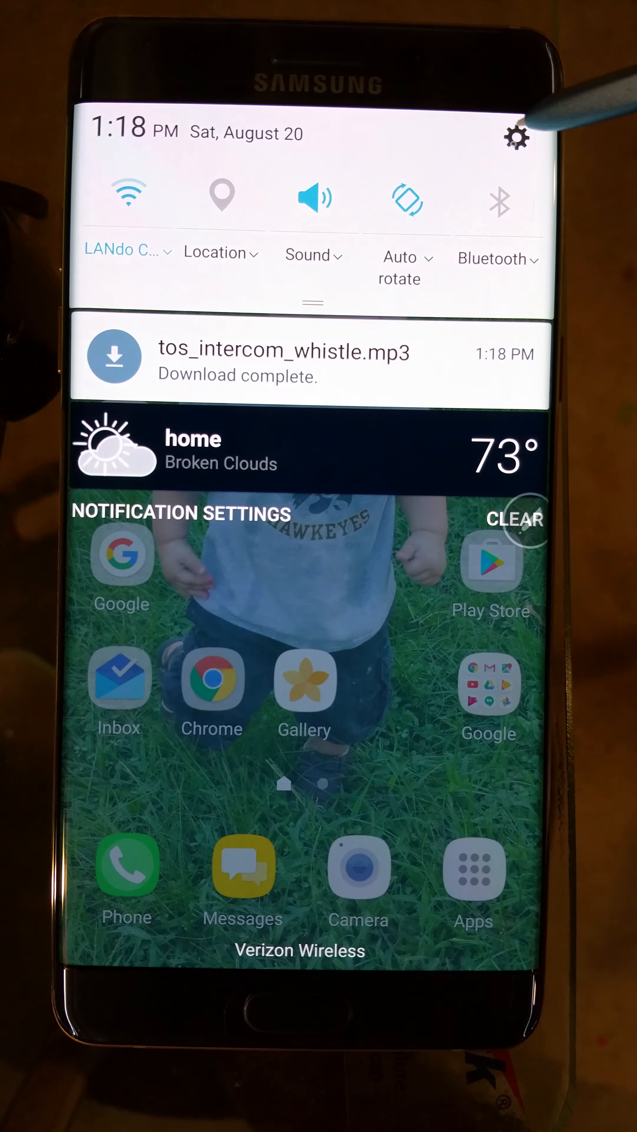
Go from the notification shade into device Settings toward internal storage in My Files.
left_click(517, 137)
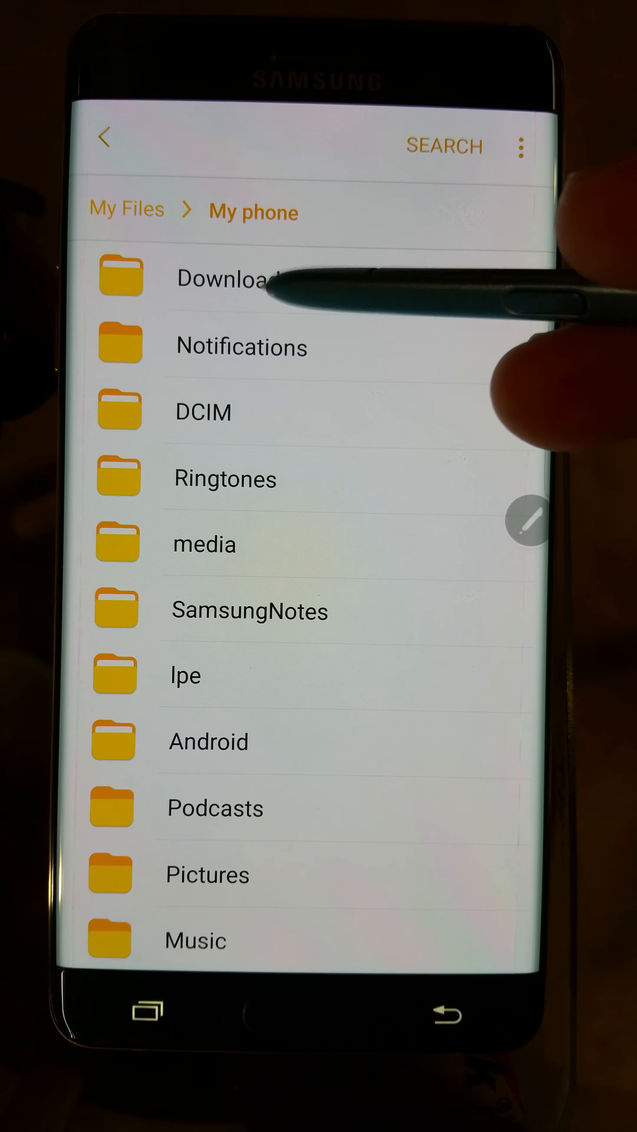
In Download, choose Copy for tos_intercom_whistle.mp3 so the destination chooser appears.
left_click(231, 279)
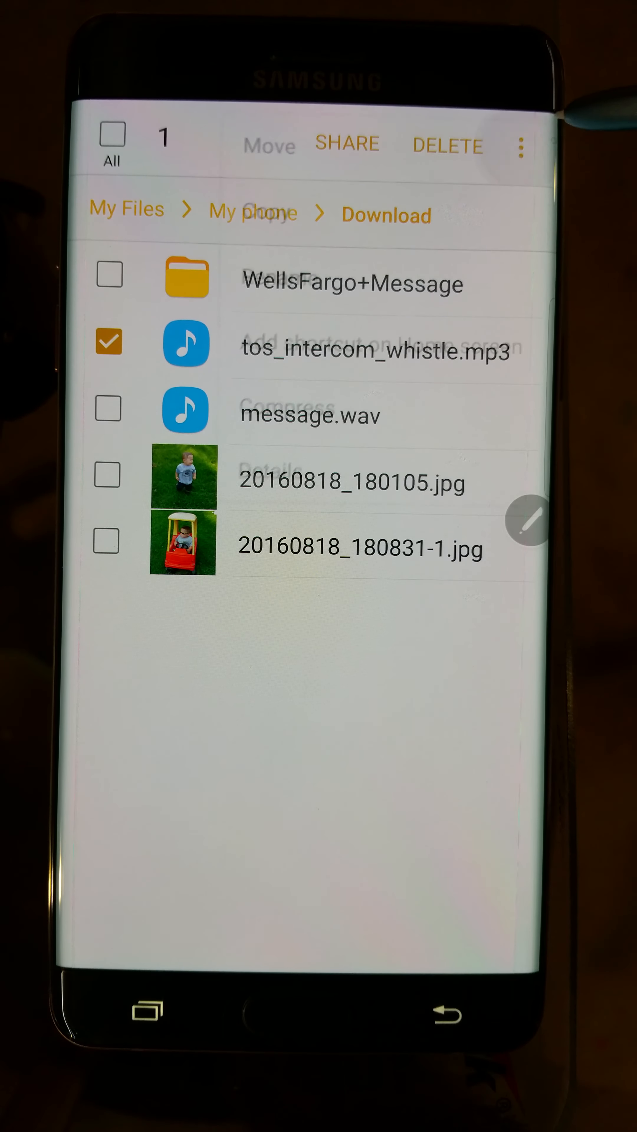
left_click(519, 146)
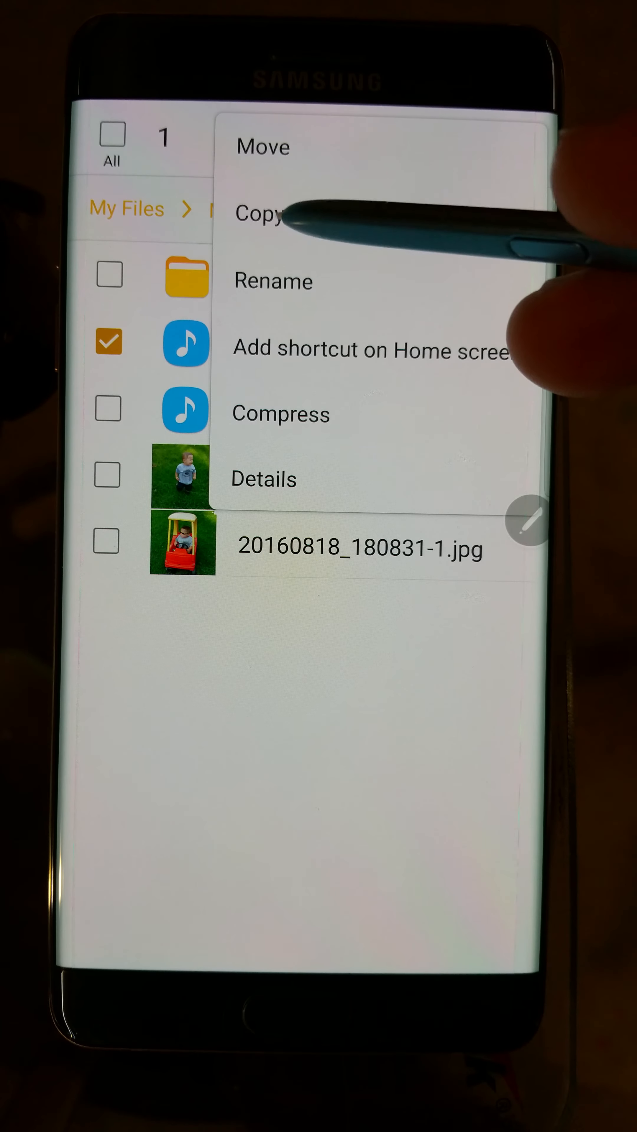
left_click(260, 213)
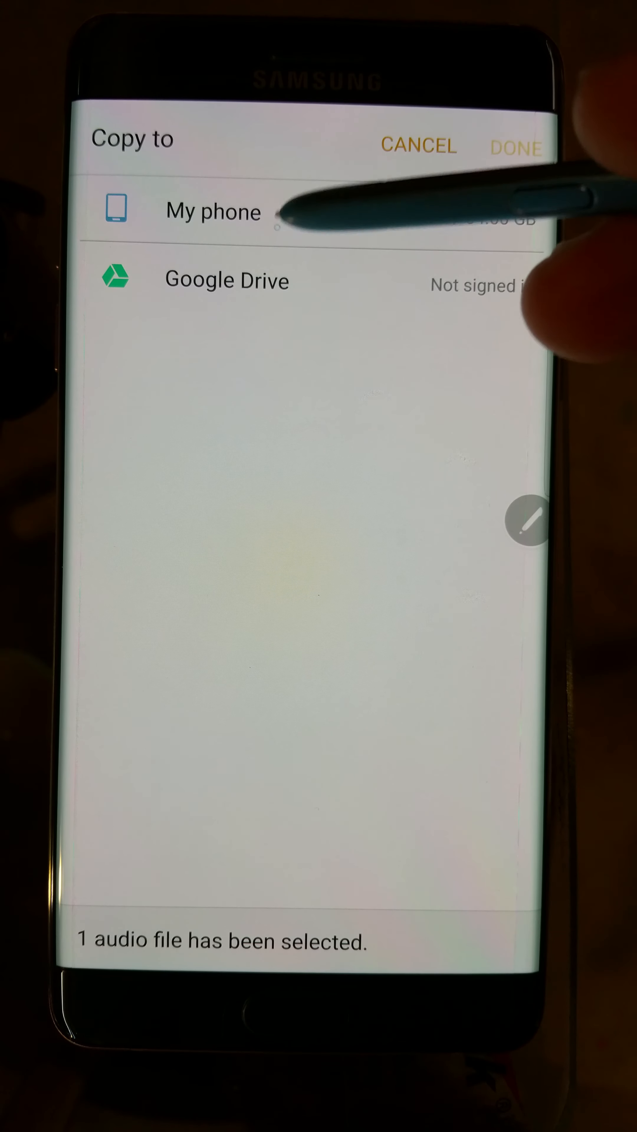
Copy the MP3 into My phone > Notifications, then return to the home screen.
left_click(212, 212)
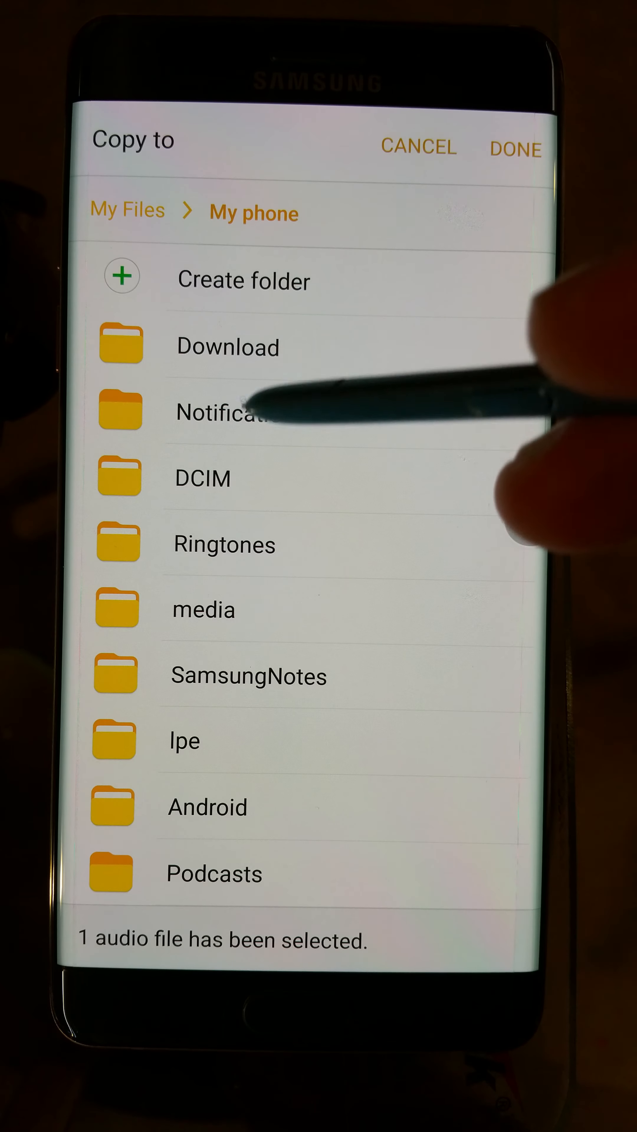
left_click(224, 412)
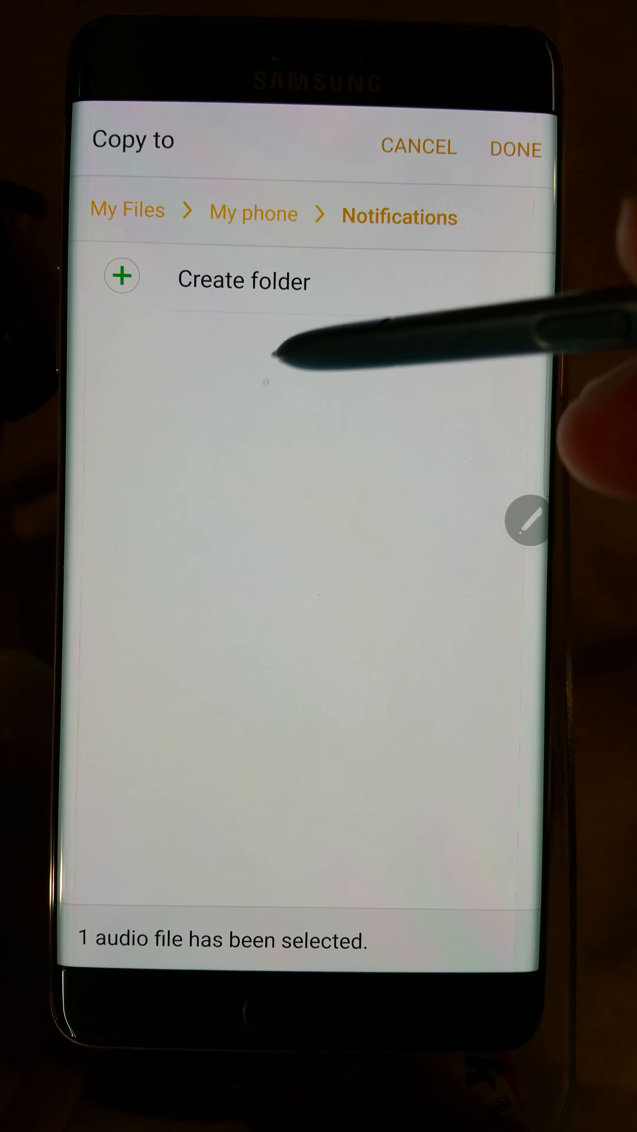
mouse_move(514, 149)
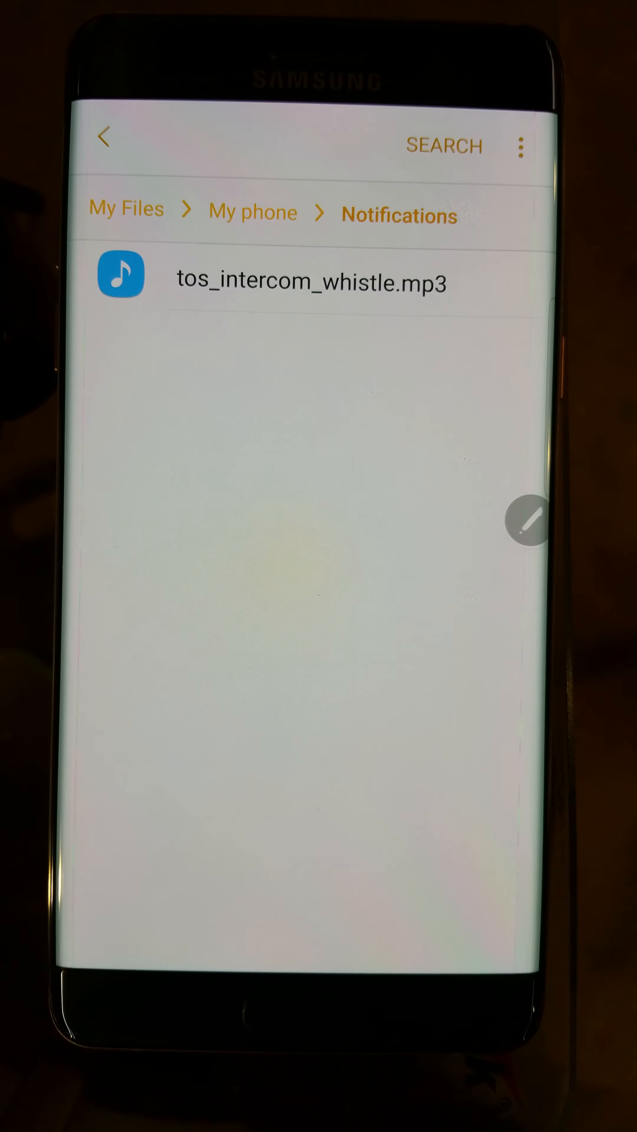
key("home")
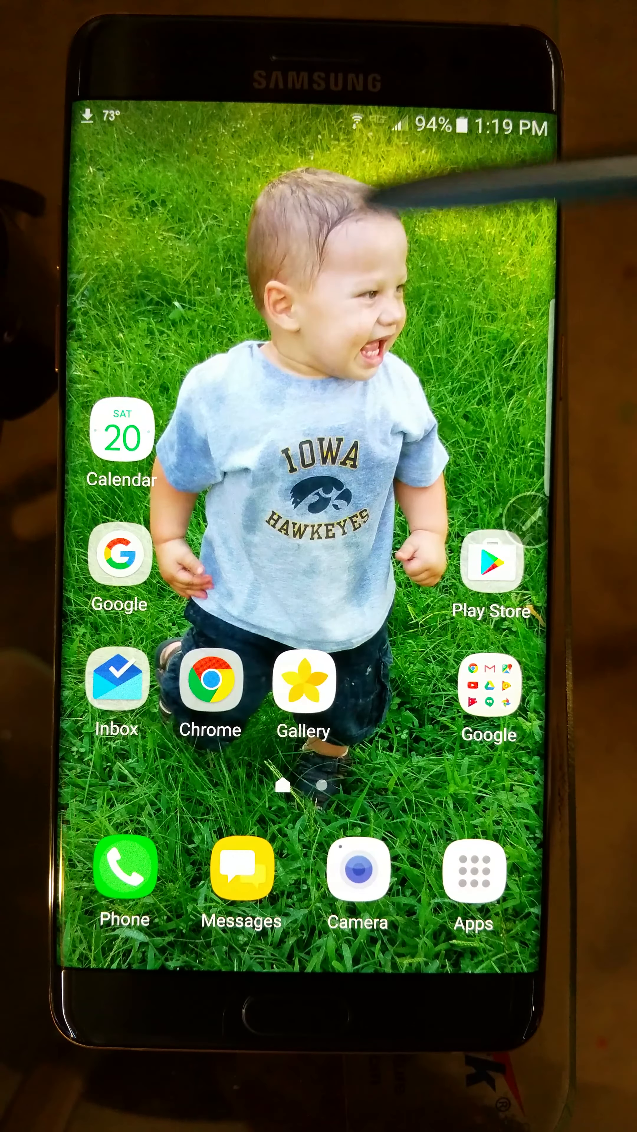
Launch Messages from the home screen and show its three-dot options menu.
left_click_drag(318, 123, 318, 231)
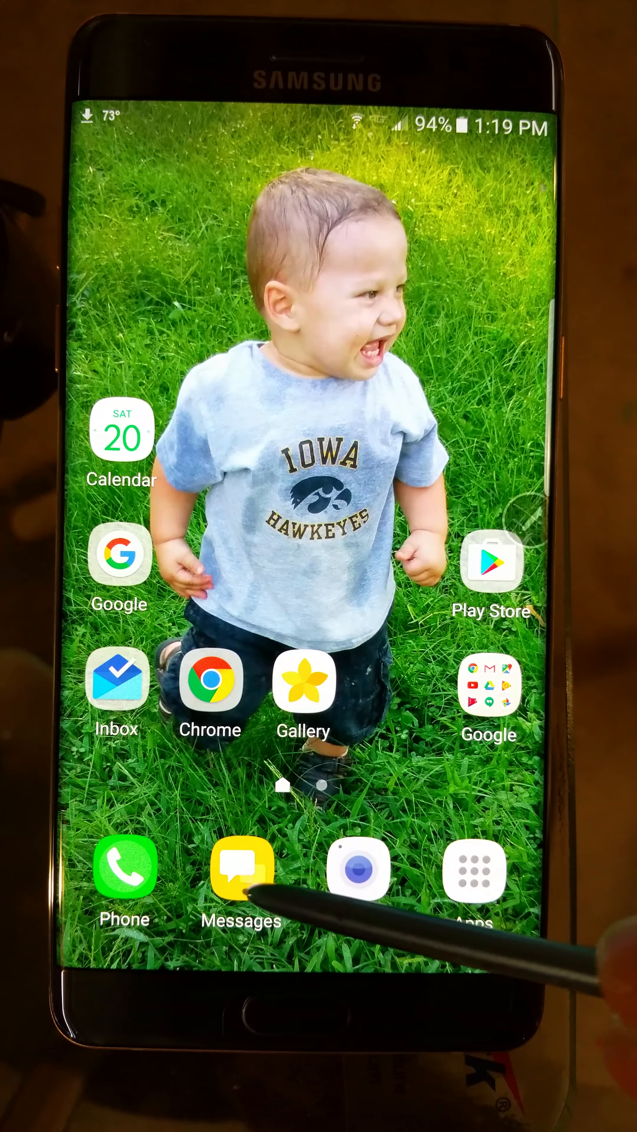
left_click(240, 869)
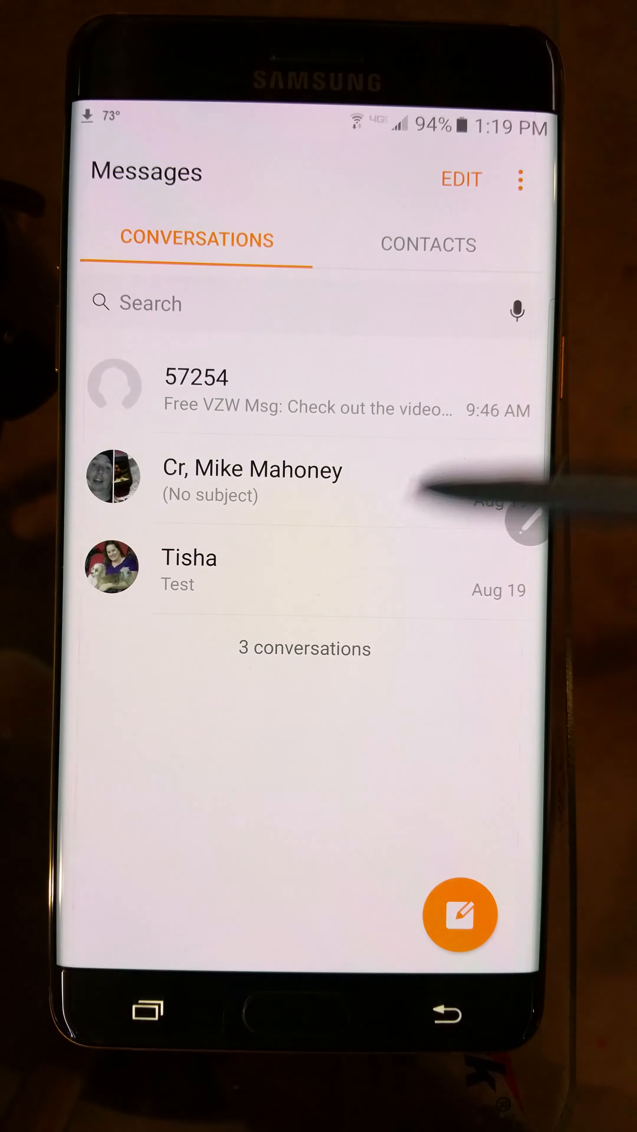
left_click(521, 180)
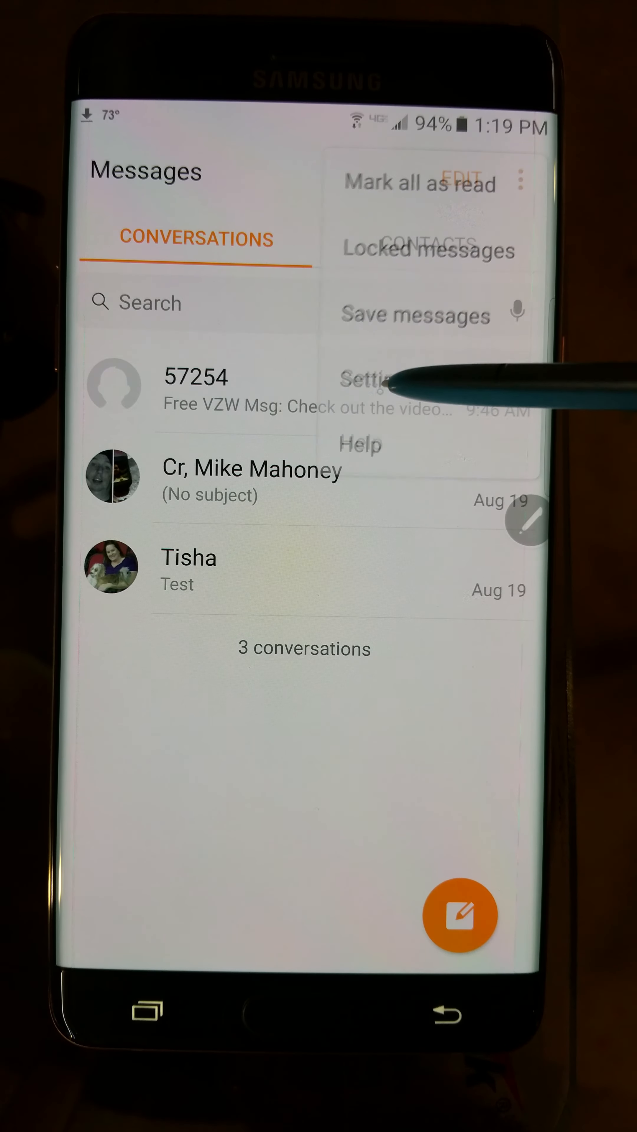
Go into Messages Settings and then its Notifications settings.
left_click(370, 379)
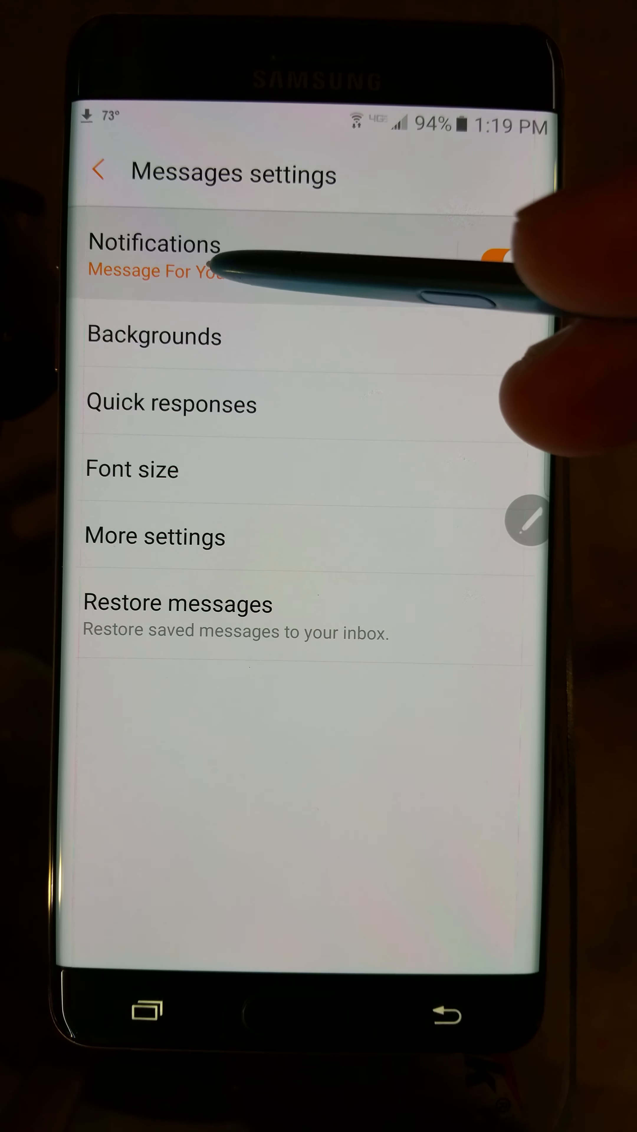
left_click(154, 244)
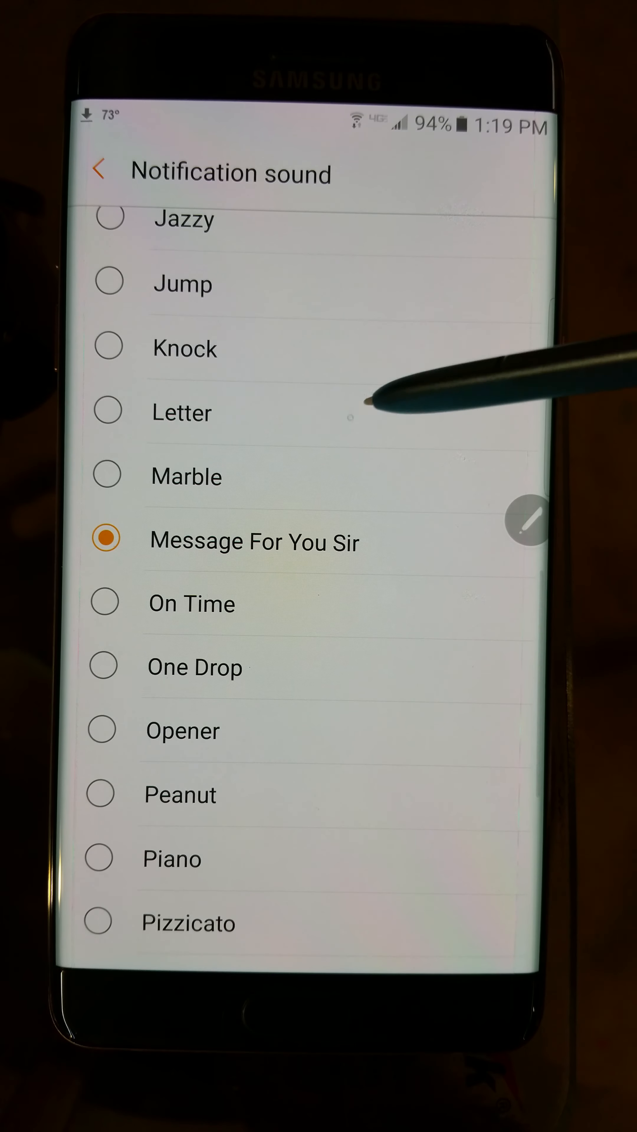
Pick tos_intercom_whistle from the Notification sound list, replacing Message For You Sir.
scroll("down", 3)
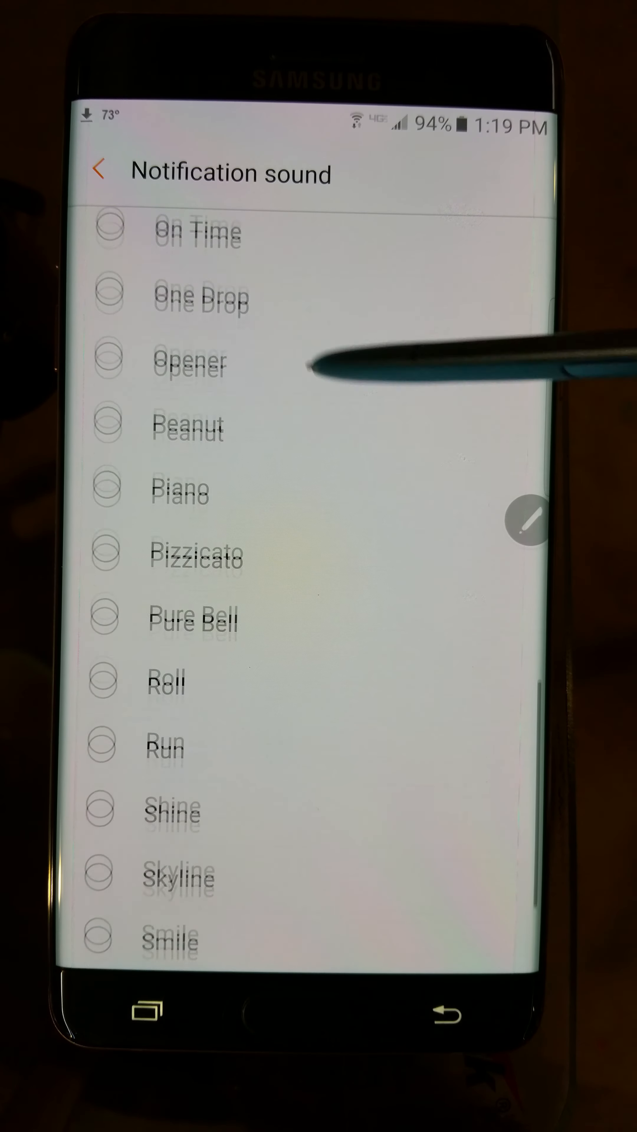
scroll("down", 3)
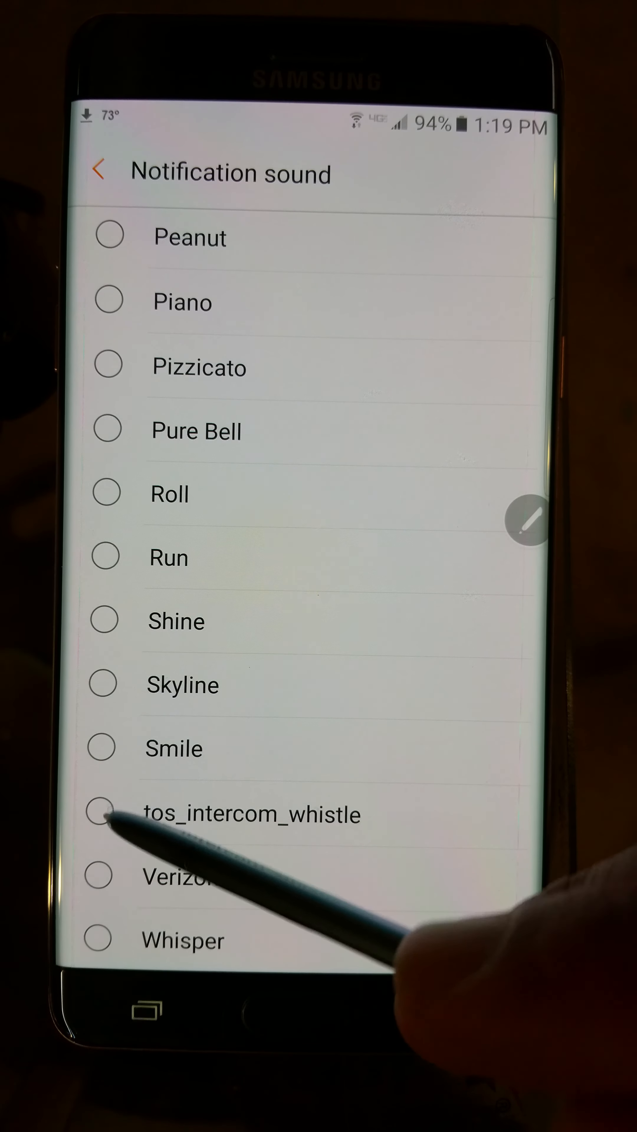
left_click(108, 813)
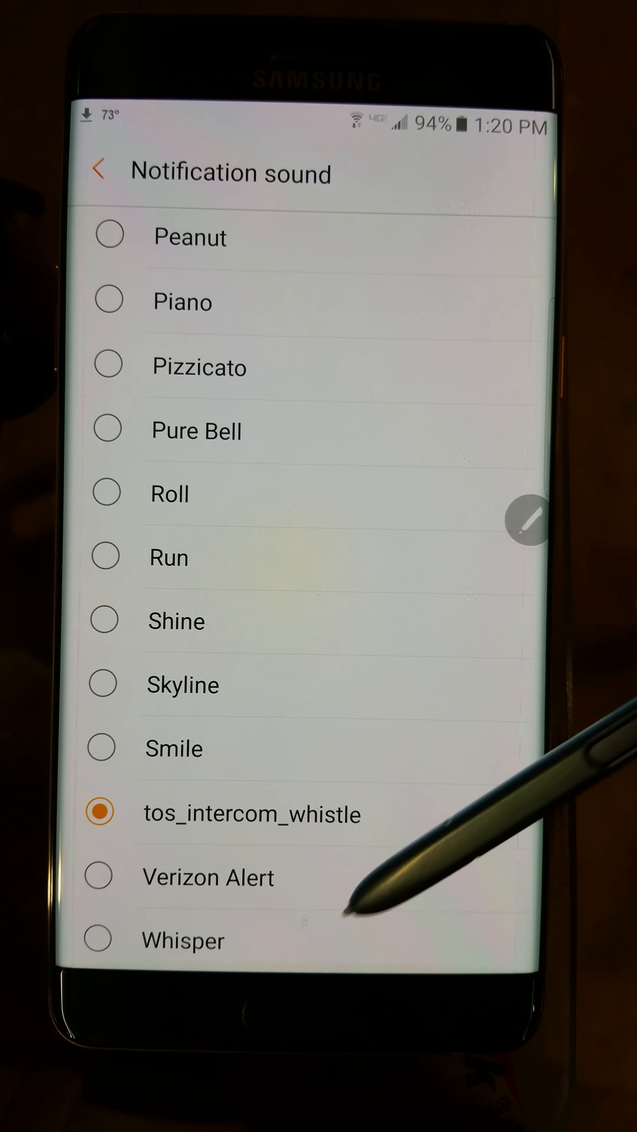
mouse_move(434, 354)
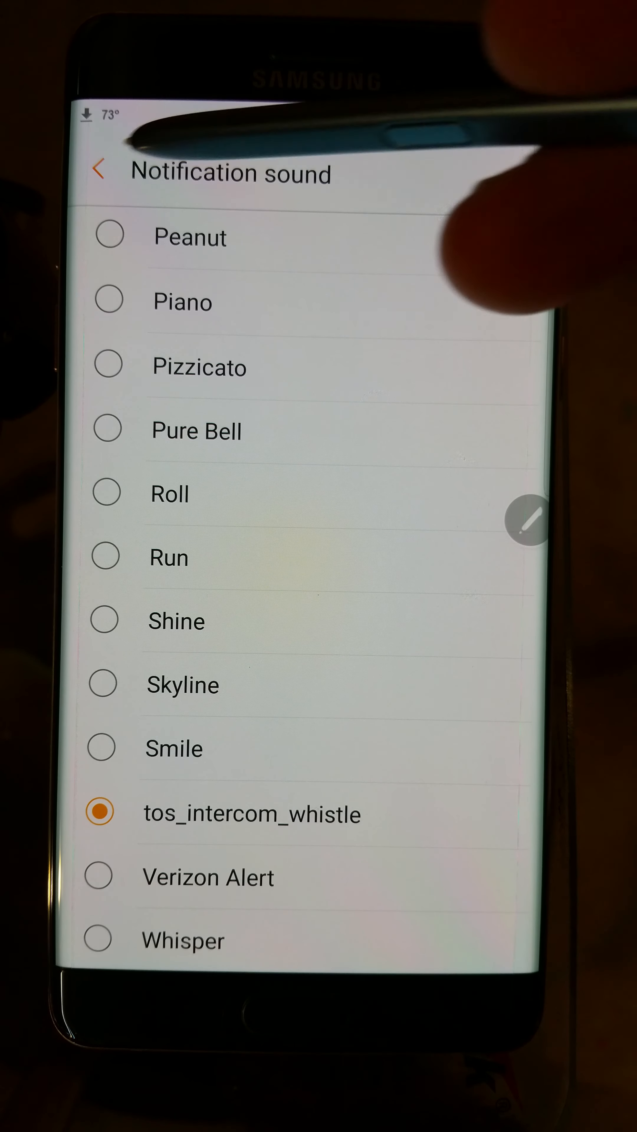
Return to Messages notification settings, now showing tos_intercom_whistle as the sound.
left_click(99, 171)
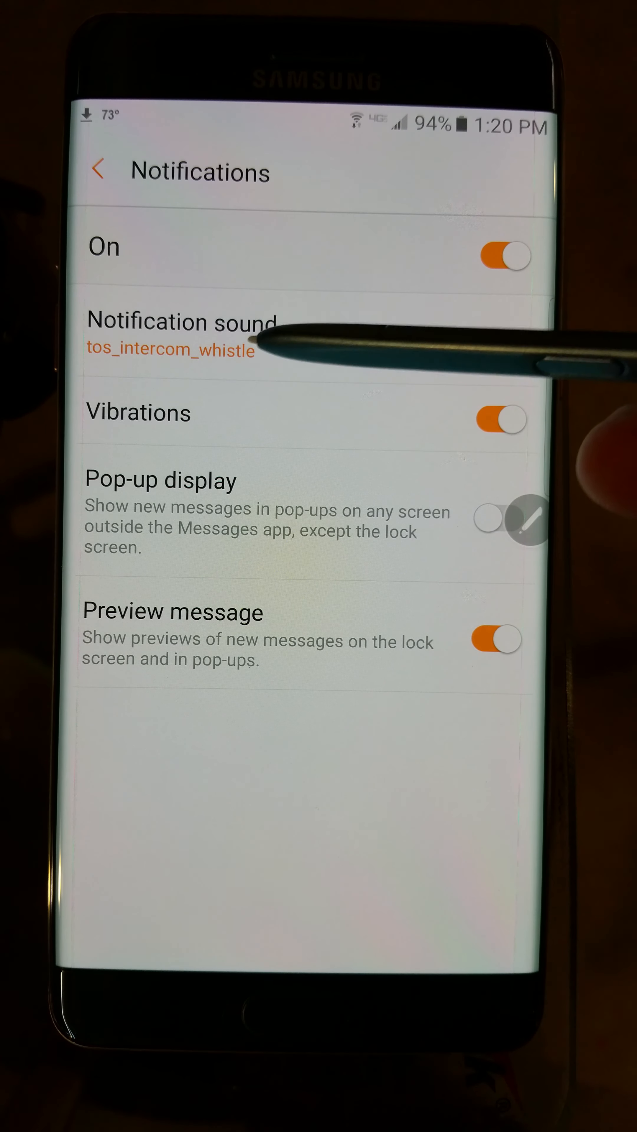
mouse_move(325, 340)
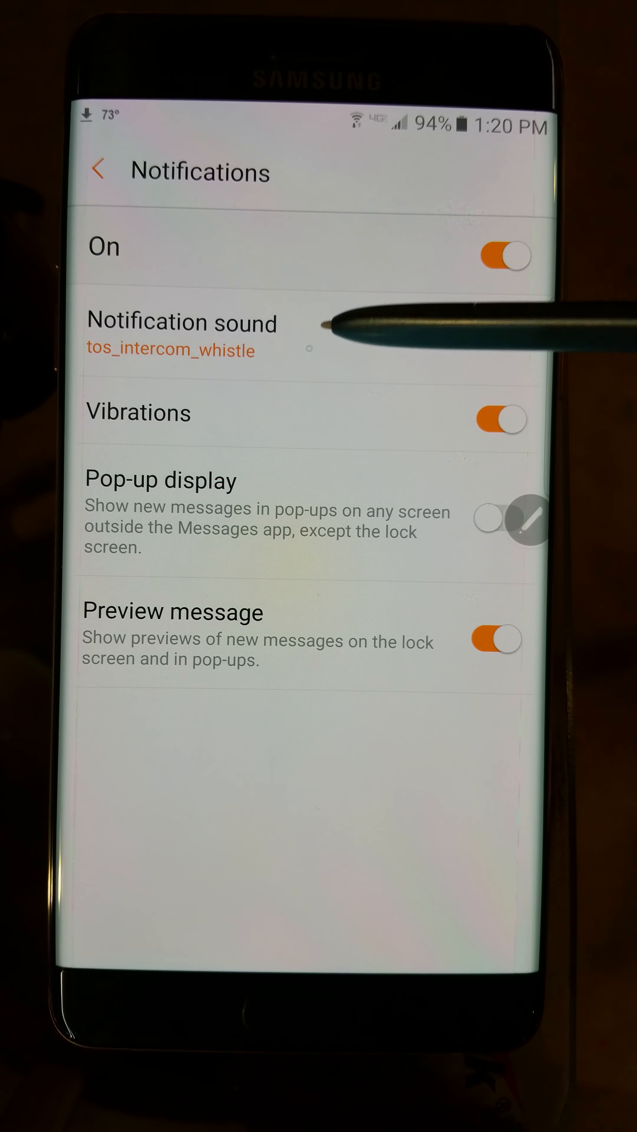